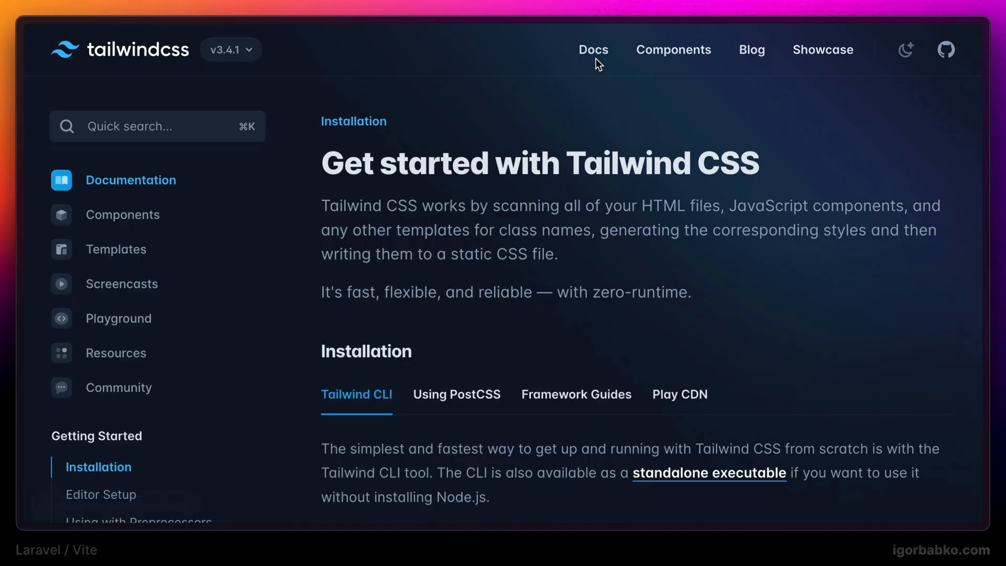
# Follow the Laravel framework guide and run 'npm install -D tailwindcss postcss autoprefixer'.
pyautogui.click(575, 393)
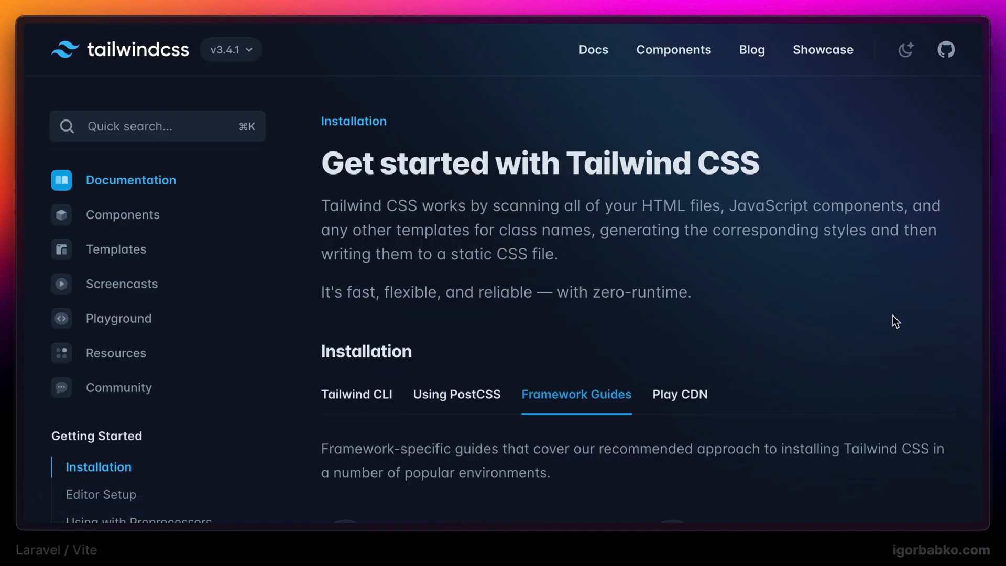
pyautogui.scroll(-3)
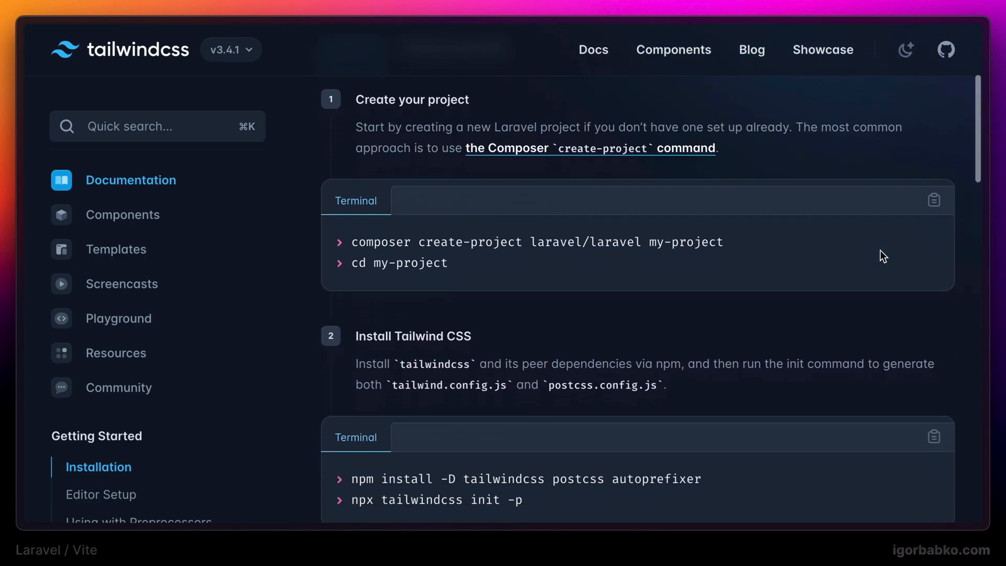
pyautogui.scroll(-3)
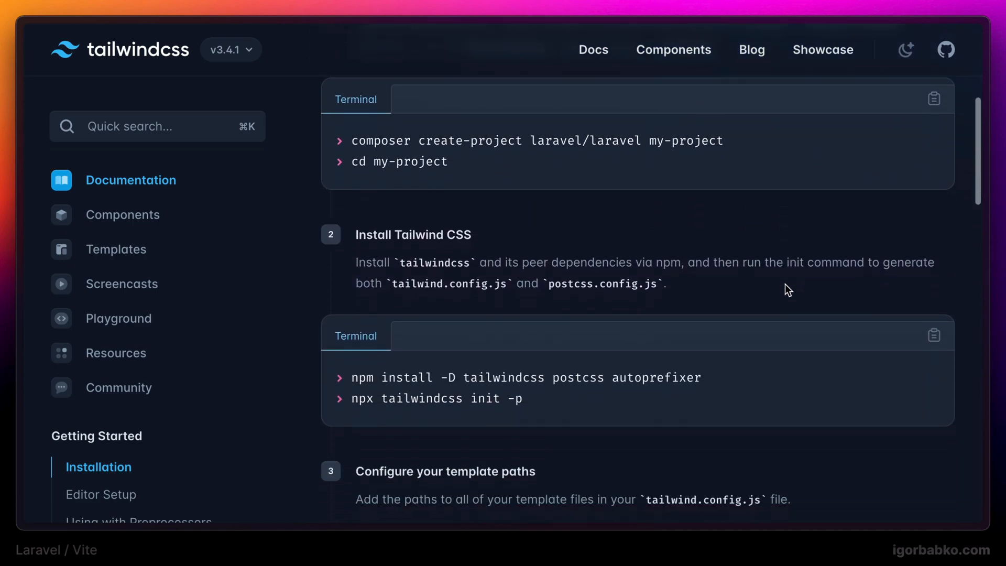
pyautogui.scroll(-3)
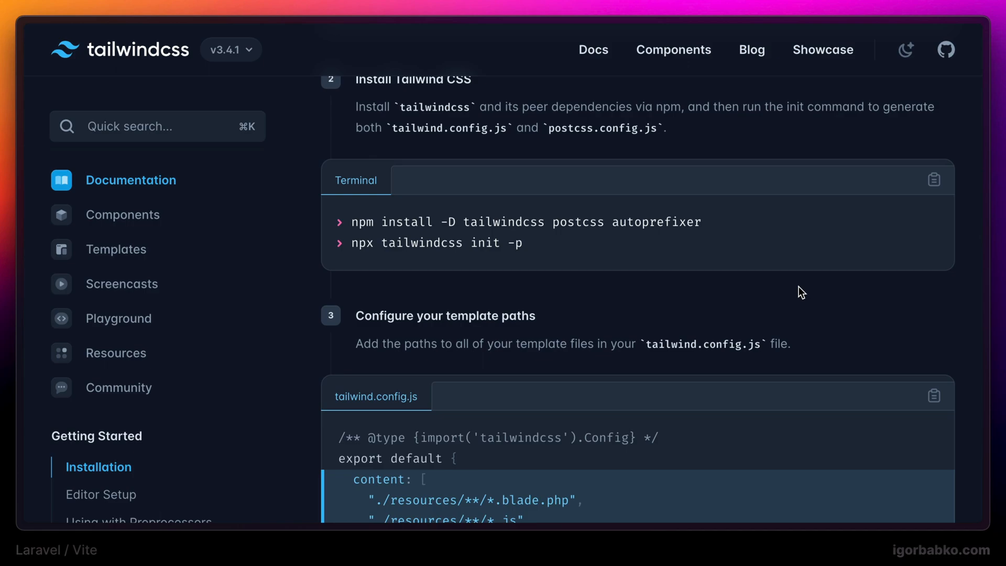
pyautogui.moveTo(933, 180)
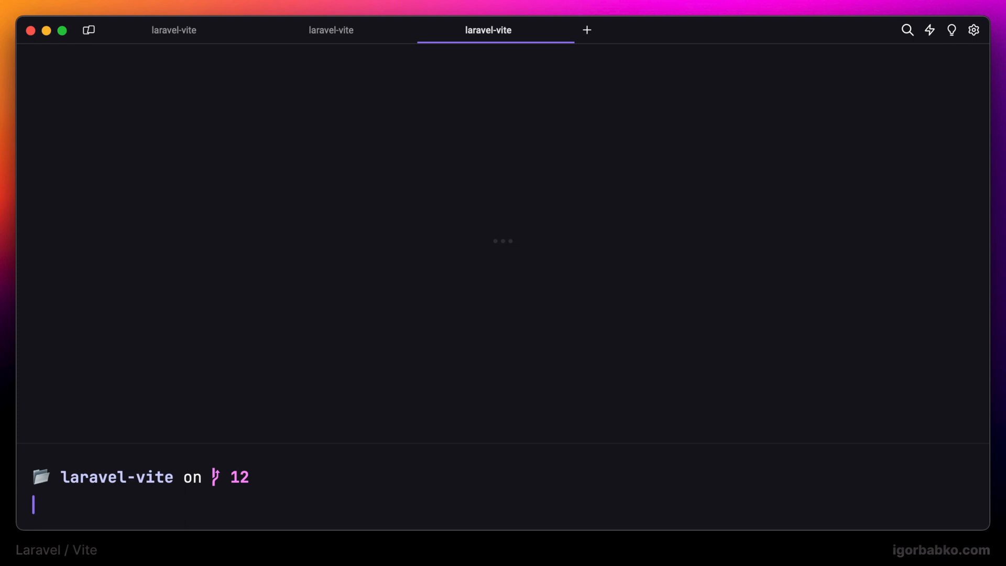
pyautogui.write('npm install -D tailwindcss postcss autoprefixer')
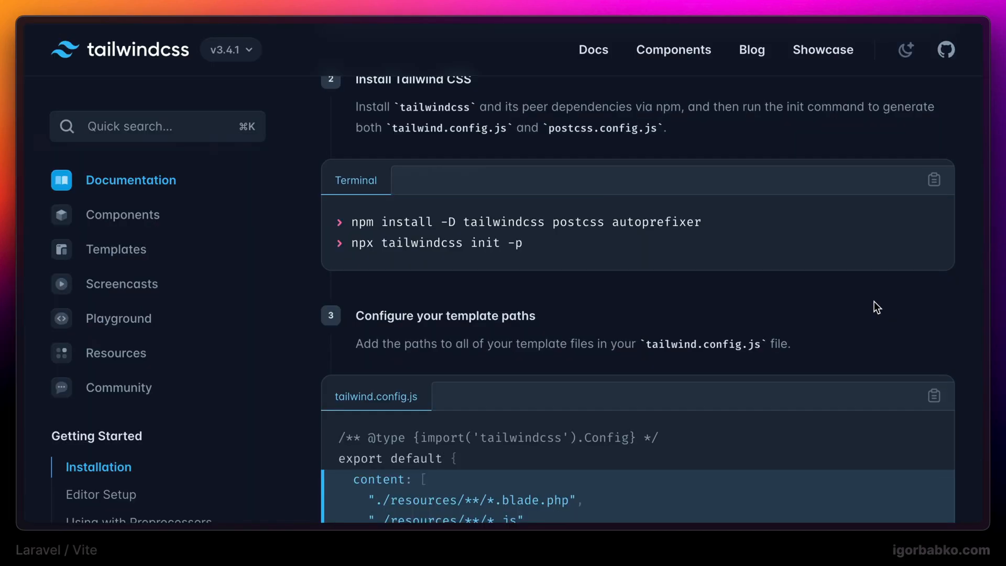
pyautogui.scroll(-3)
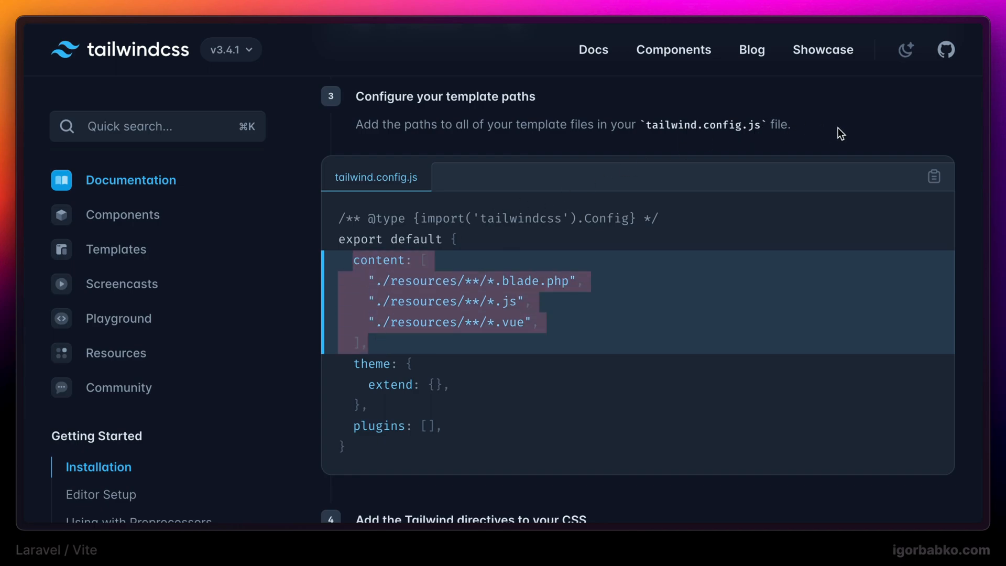
pyautogui.moveTo(844, 134)
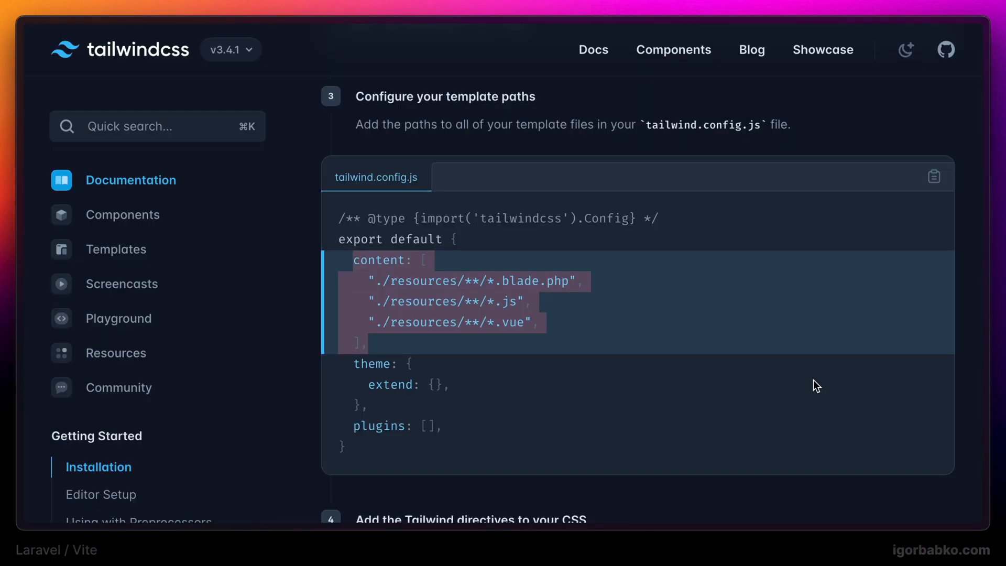
pyautogui.scroll(-3)
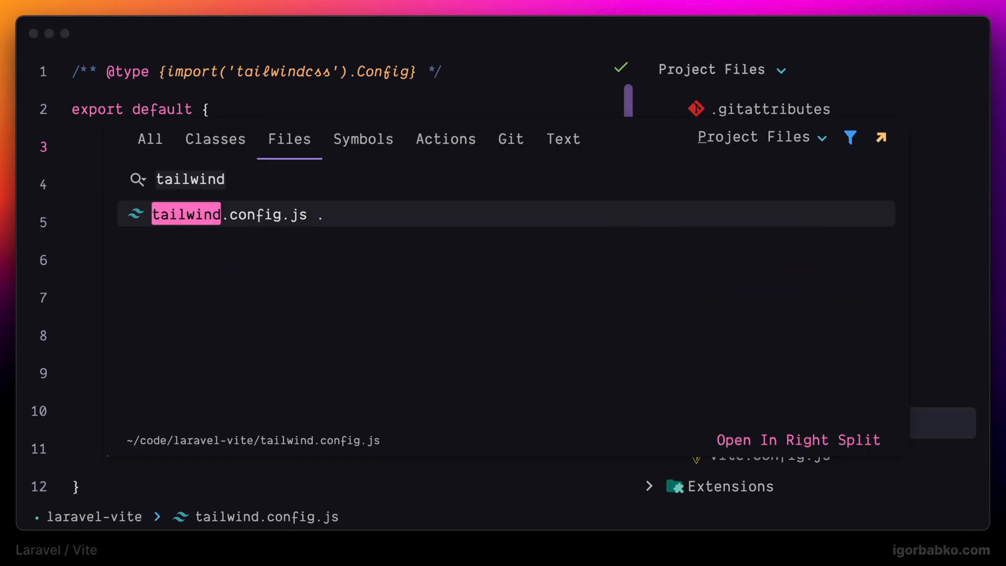
pyautogui.write('app.css')
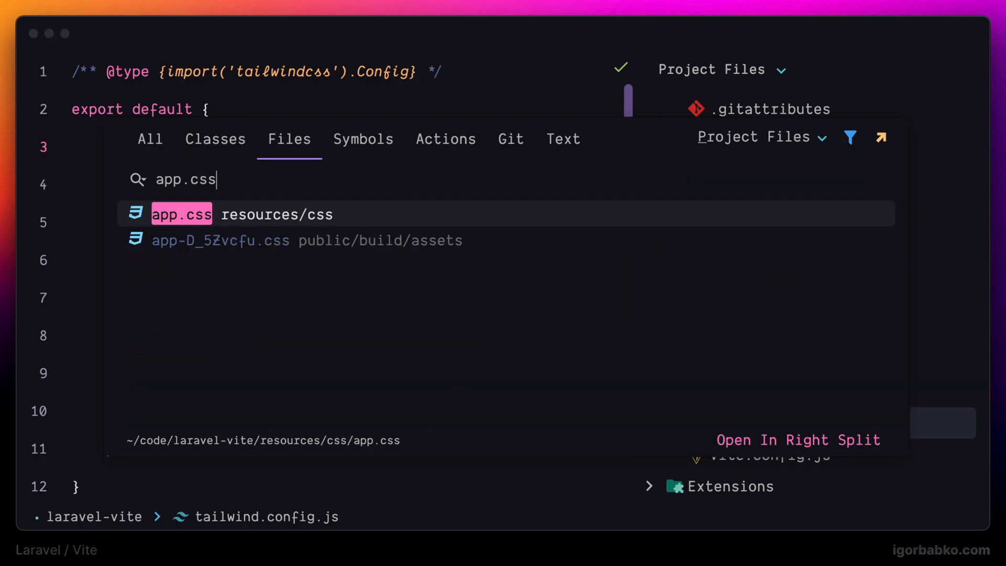
pyautogui.click(181, 214)
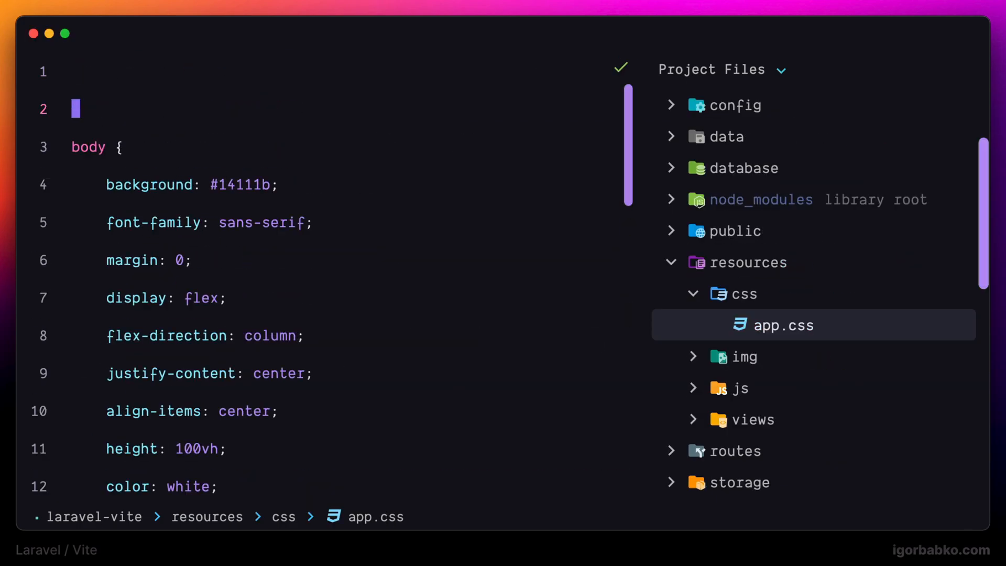
pyautogui.write('@tailwind base;')
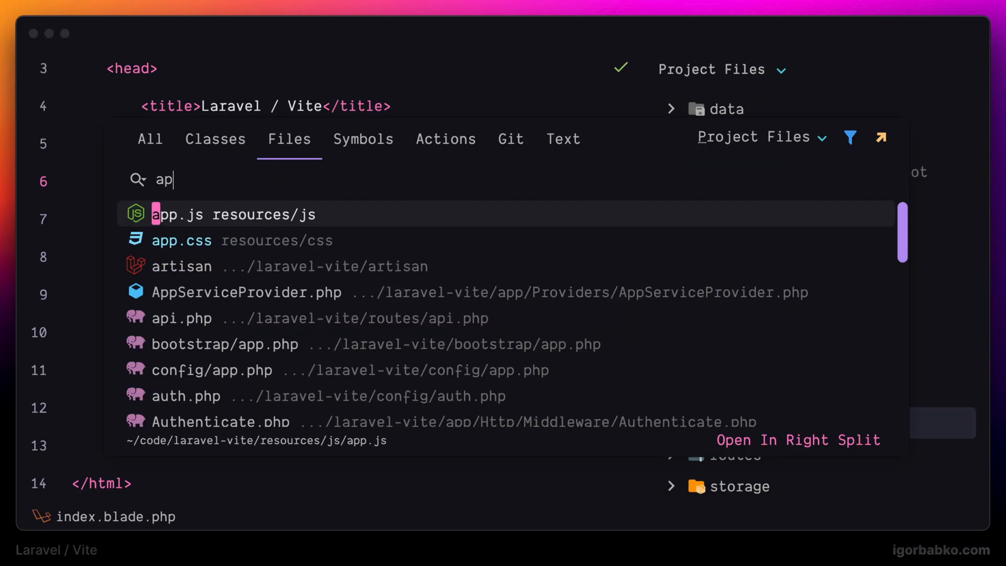
# Review app.js in resources/js, then return to the app.css stylesheet.
pyautogui.click(233, 214)
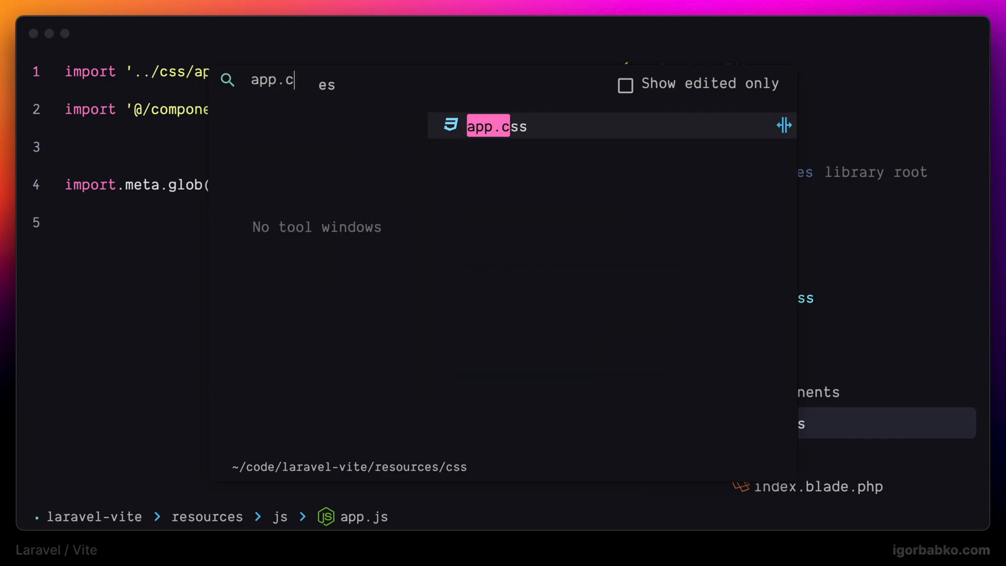
pyautogui.click(495, 126)
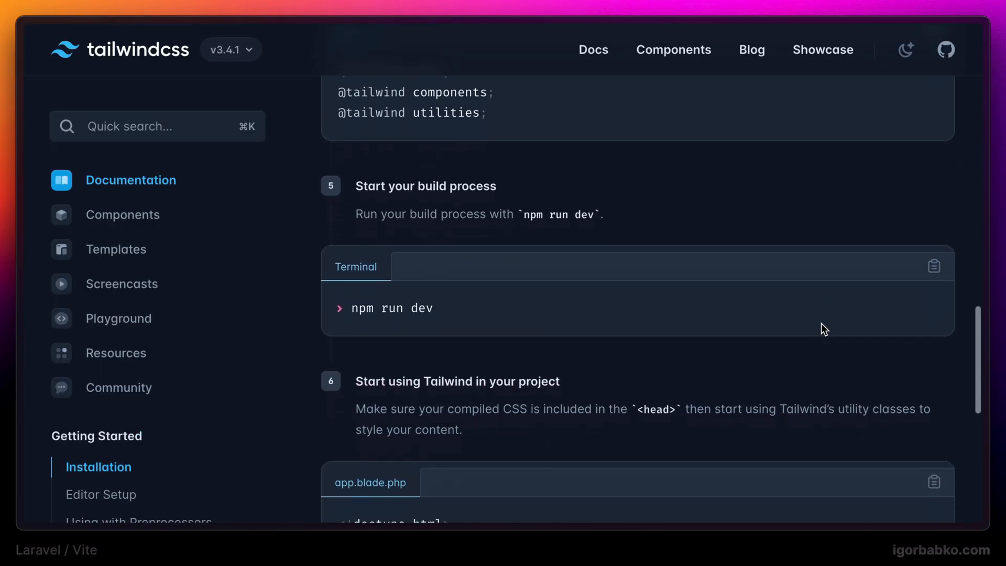
pyautogui.scroll(-3)
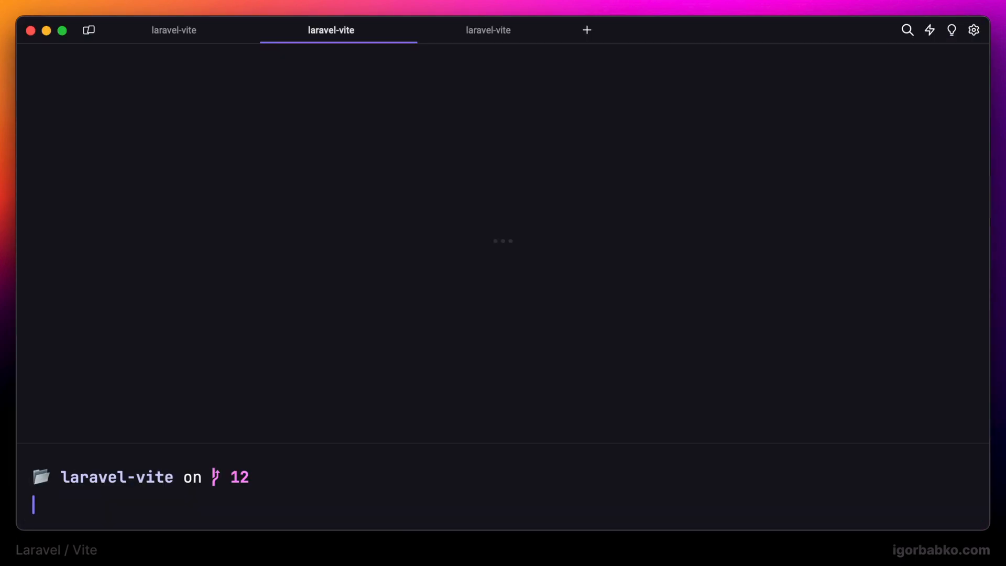
pyautogui.write('npm run dev')
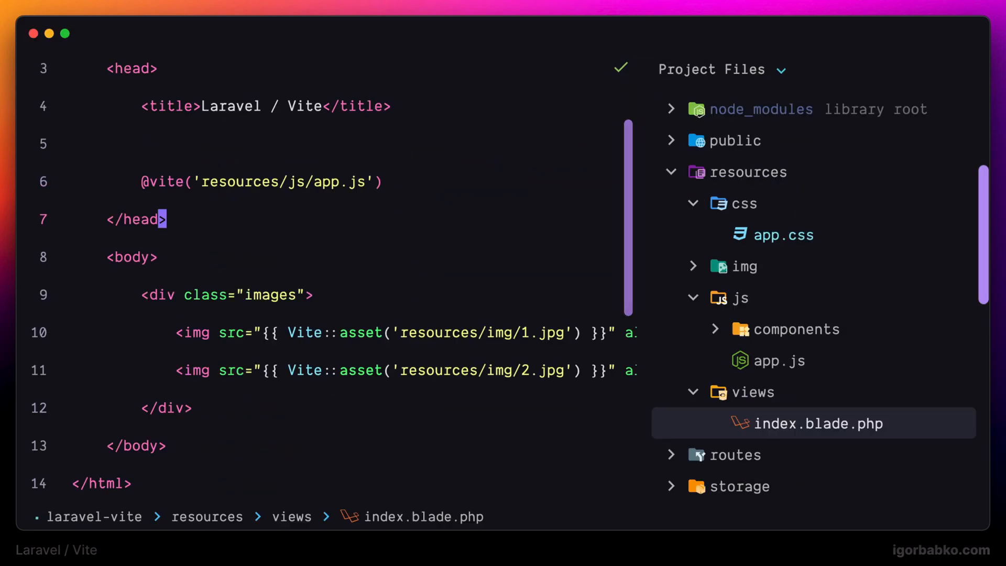
# Start the body class attribute with the bg background class, checking app.css along the way.
pyautogui.write('class="bg"')
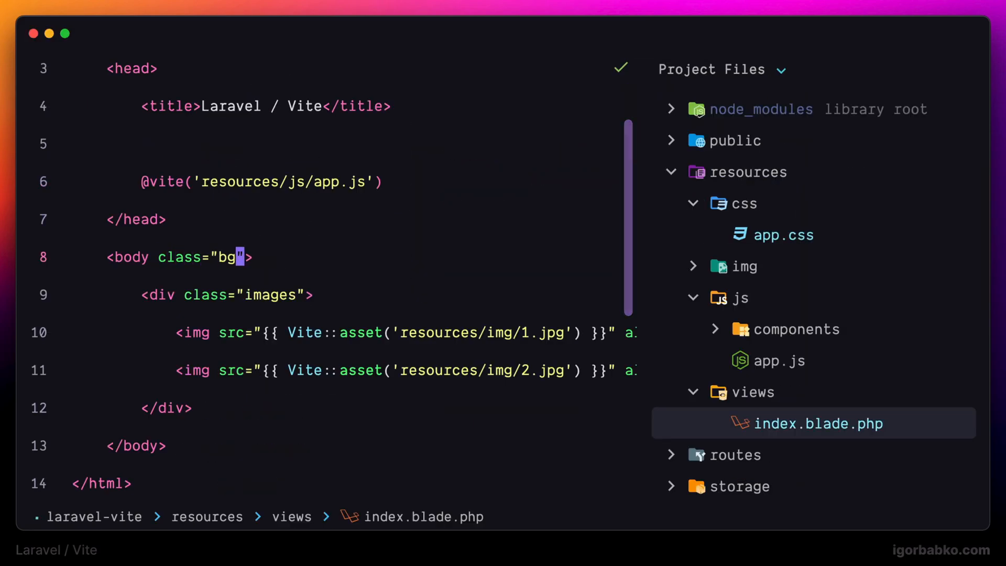
pyautogui.click(783, 234)
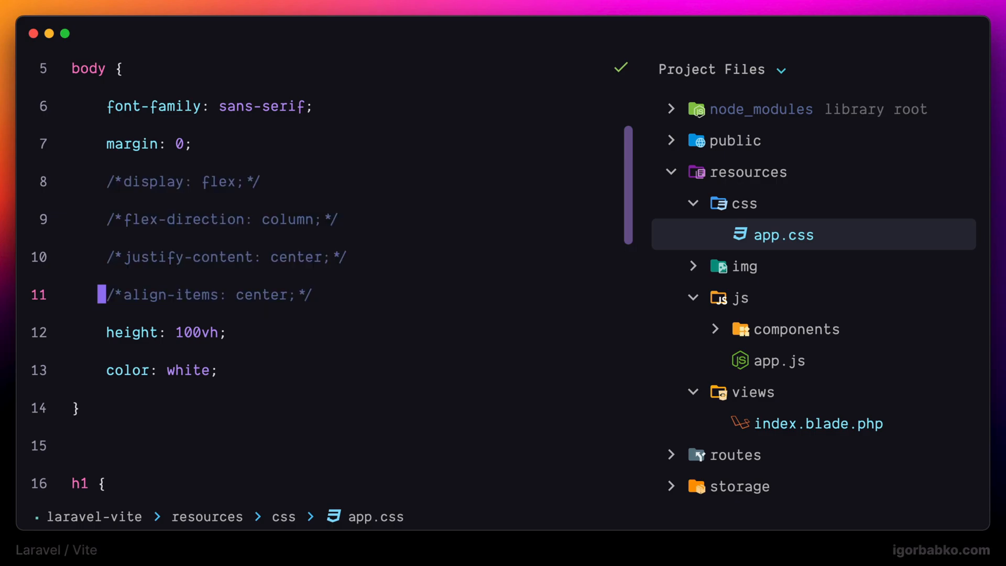
pyautogui.click(818, 422)
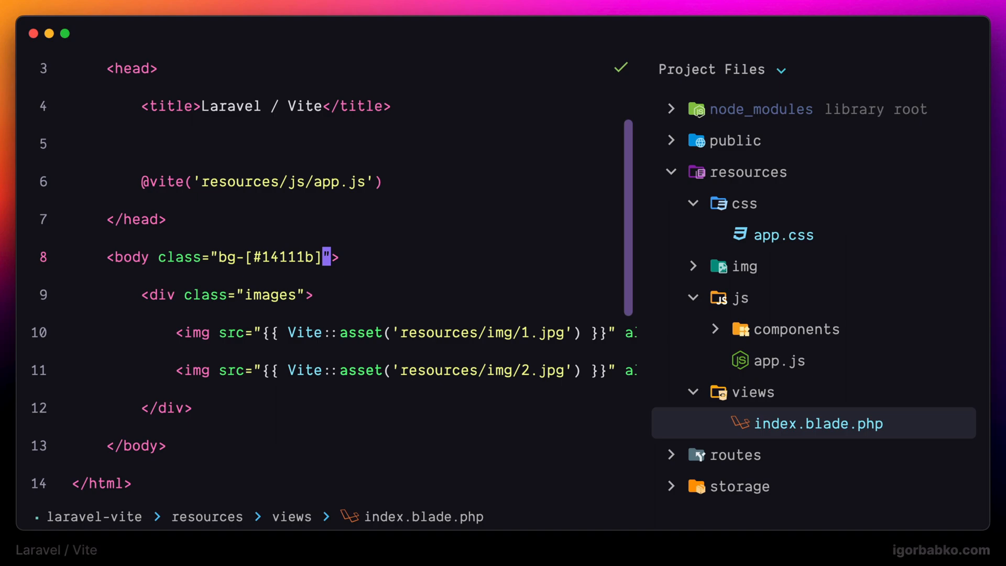
# Add 'flex flex-col justify-center align' layout classes to the body tag.
pyautogui.write('flex fle')
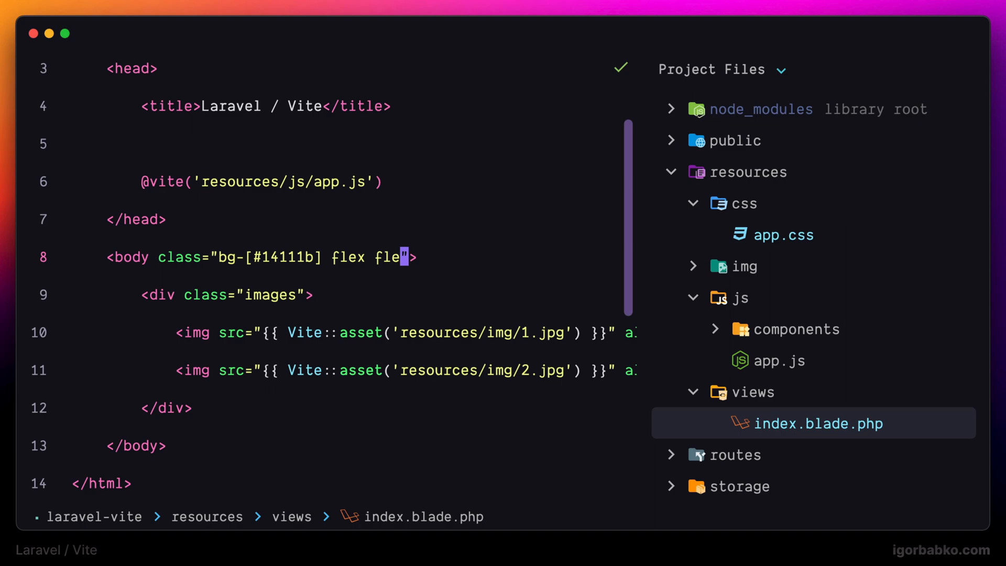
pyautogui.write('-col jus')
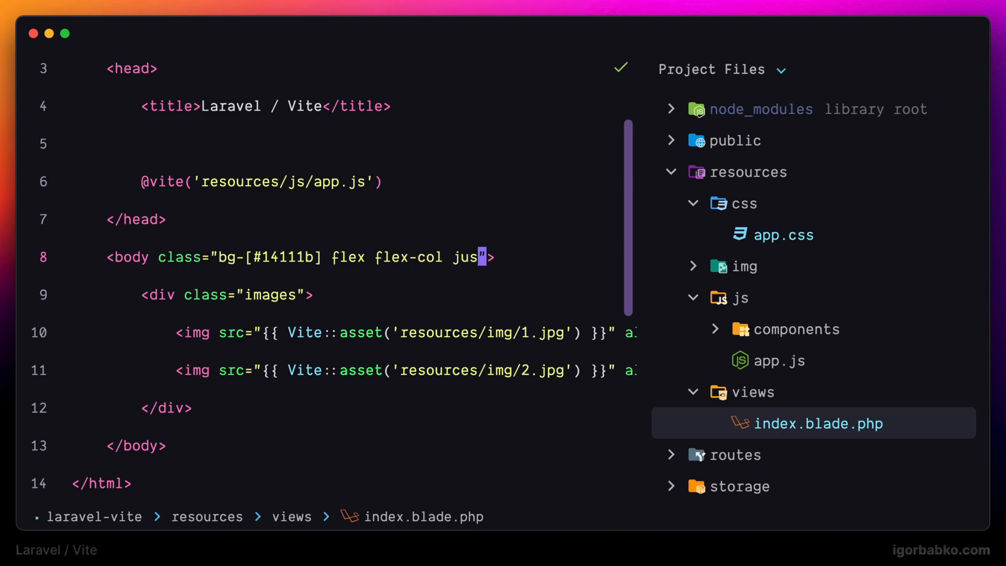
pyautogui.write('tify-center align')
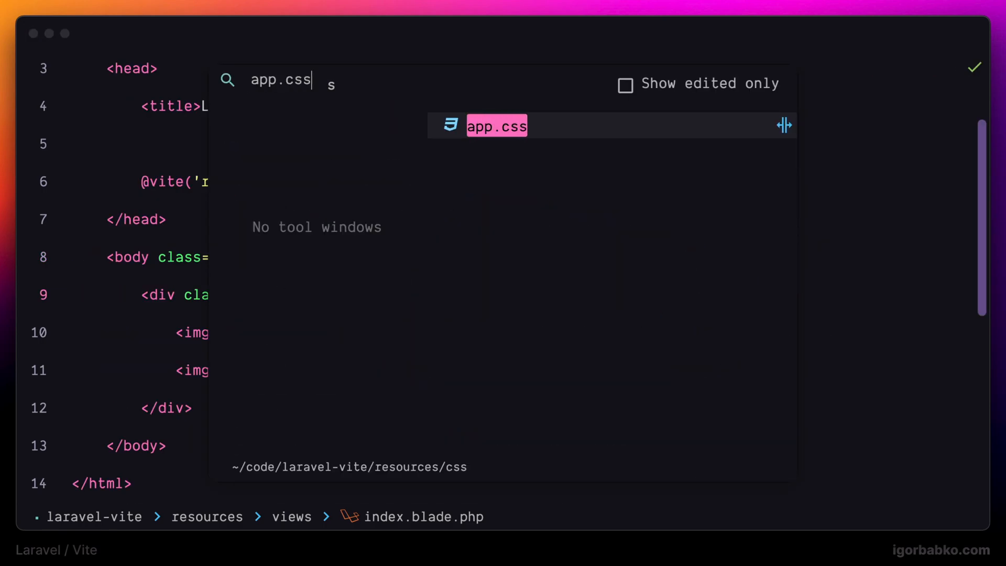
pyautogui.click(496, 125)
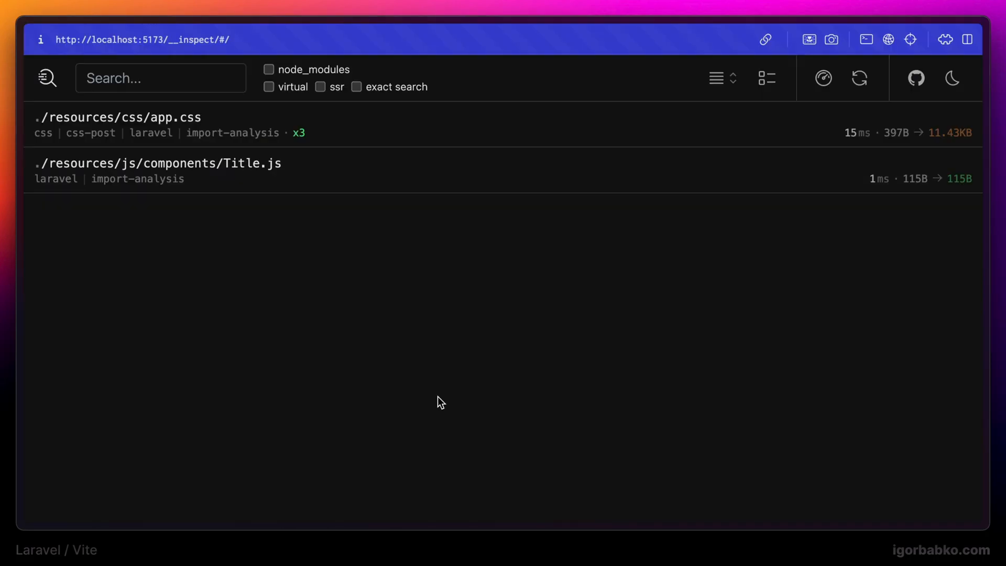
# Inspect the vite:css output of app.css down to the generated utility rules, then run 'npm run build'.
pyautogui.click(118, 117)
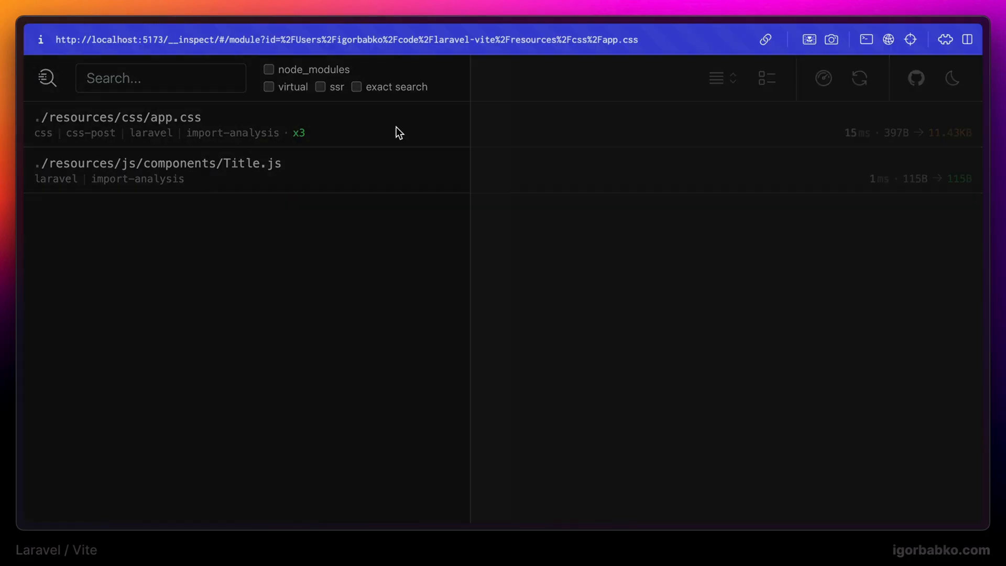
pyautogui.click(118, 118)
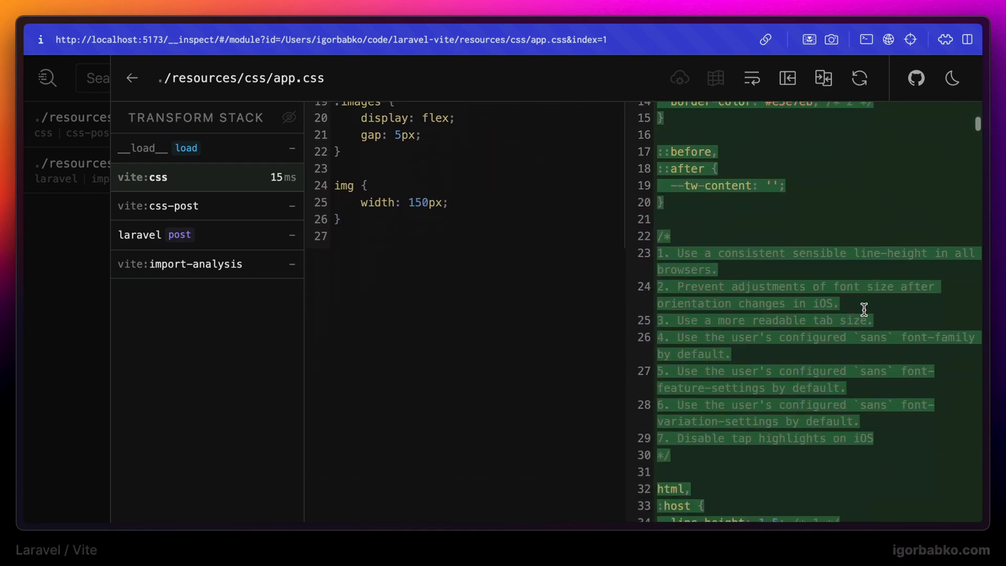
pyautogui.scroll(-3)
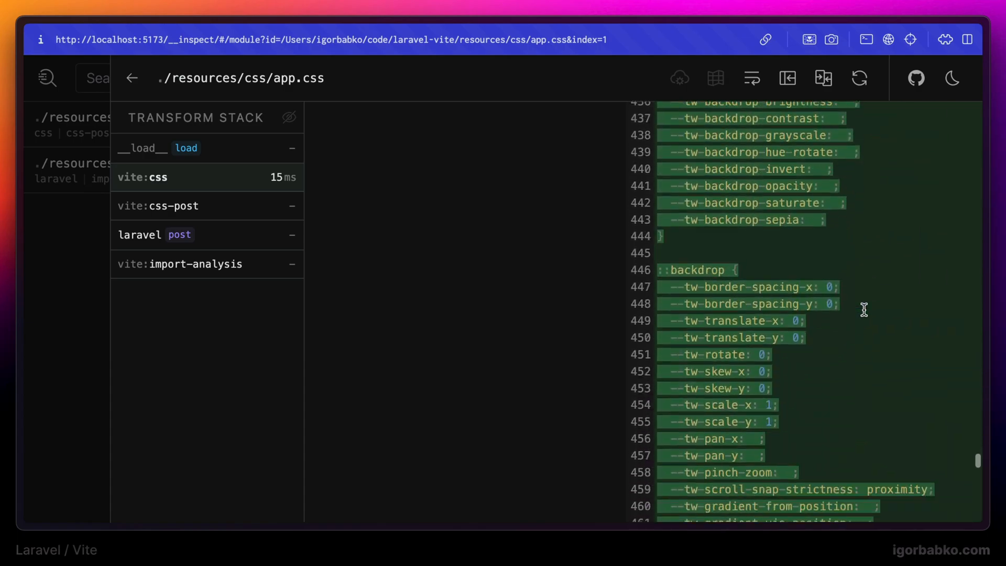
pyautogui.scroll(-3)
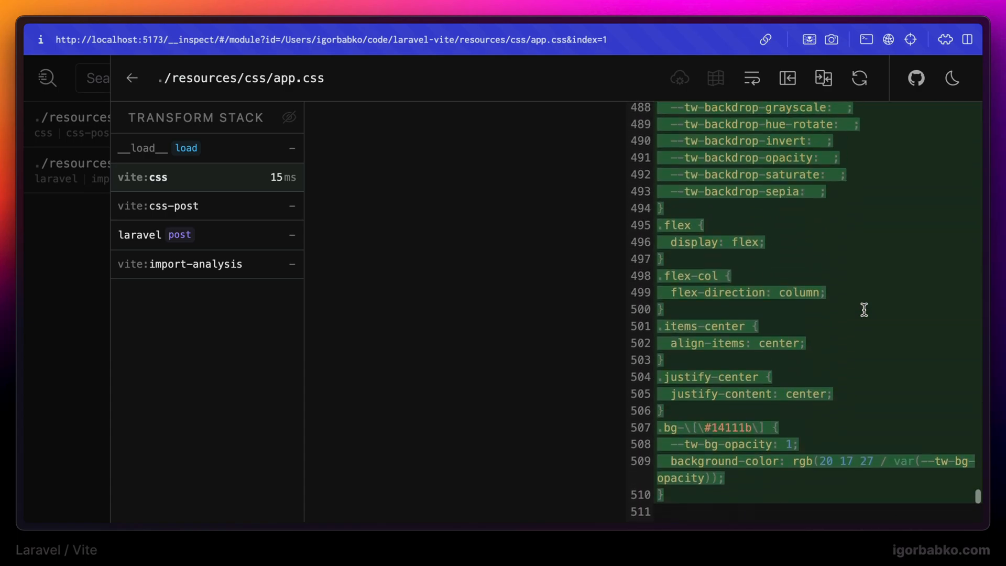
pyautogui.scroll(-3)
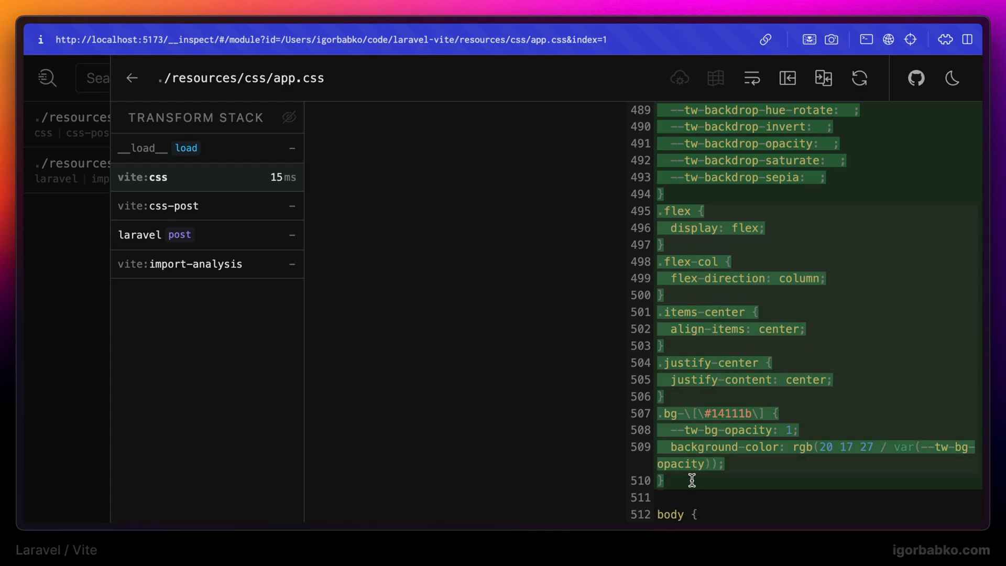
pyautogui.moveTo(508, 388)
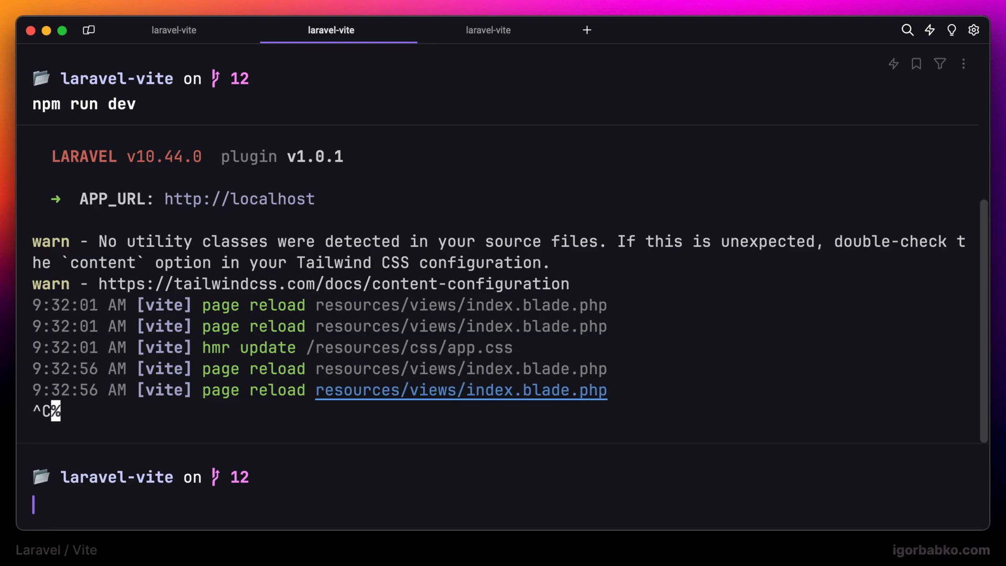
pyautogui.write('npm run bui')
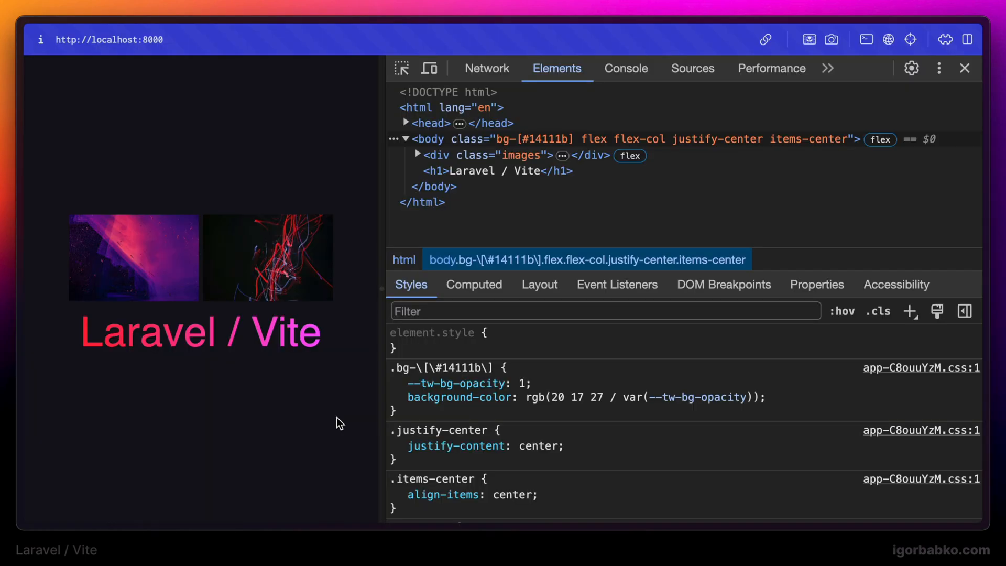
# View the response body of the built app-C8ouuYzM.css in the Network panel.
pyautogui.click(486, 68)
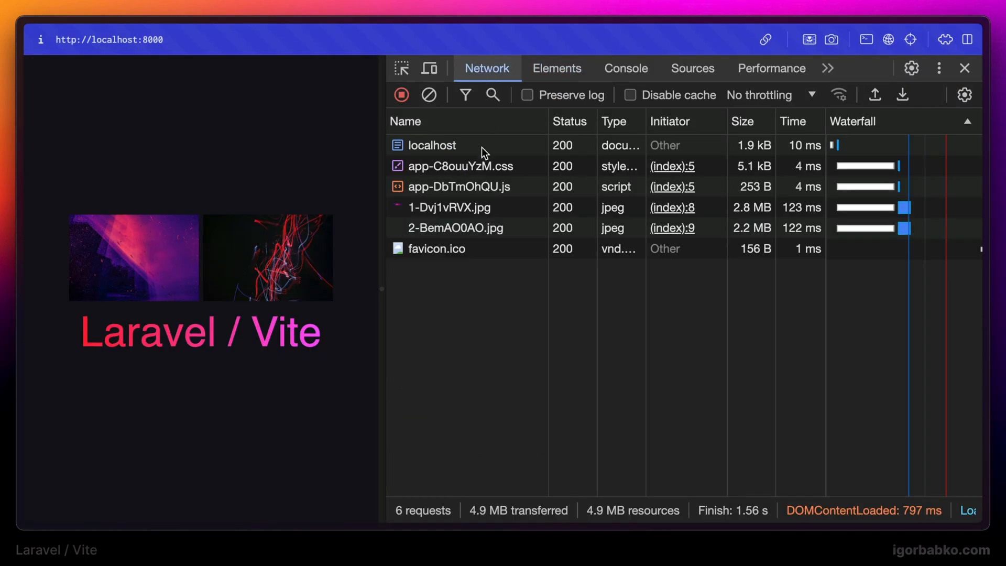
pyautogui.click(461, 167)
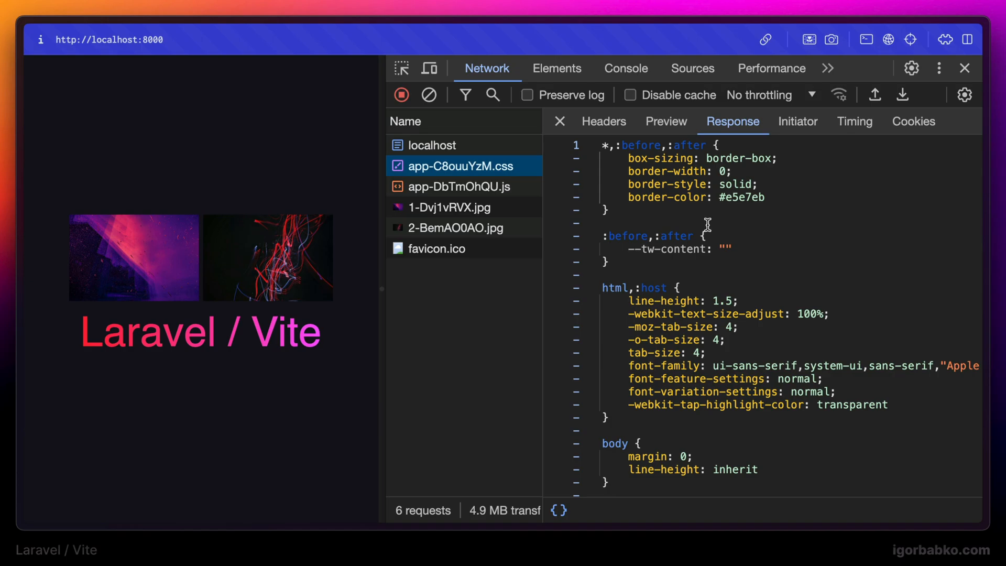